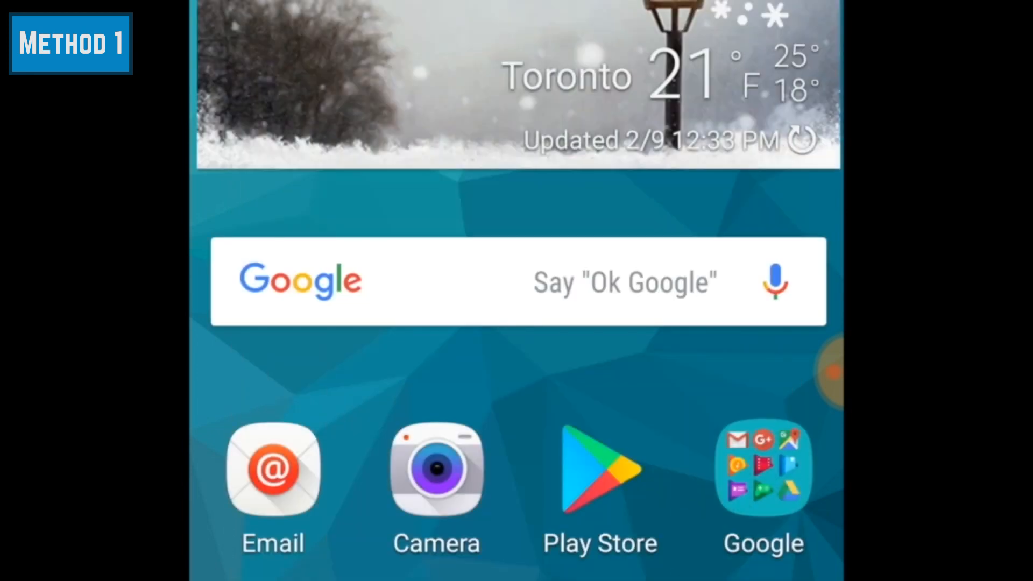
- Launch the installed Google Drive app from its Play Store listing
click(599, 470)
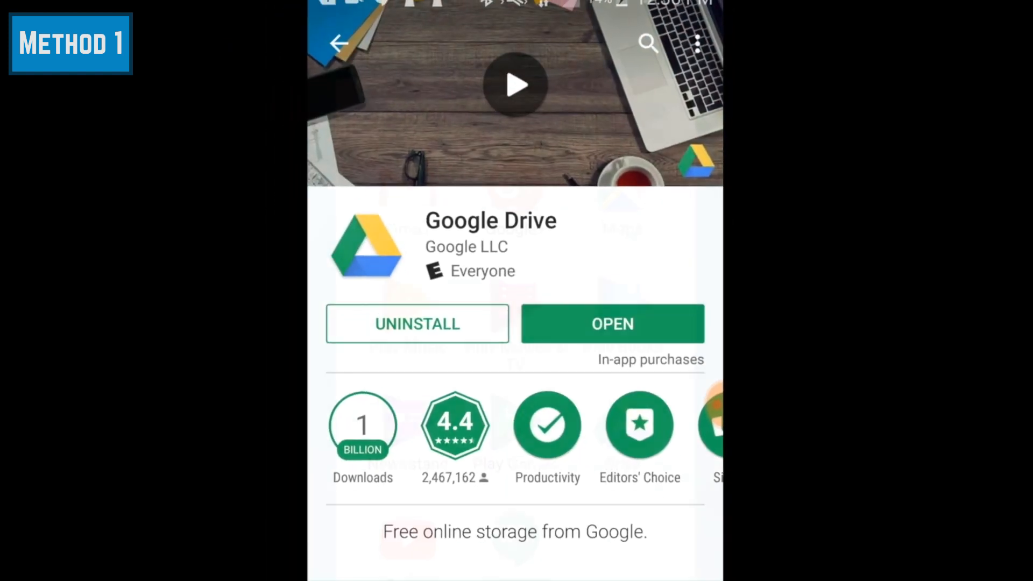
click(612, 324)
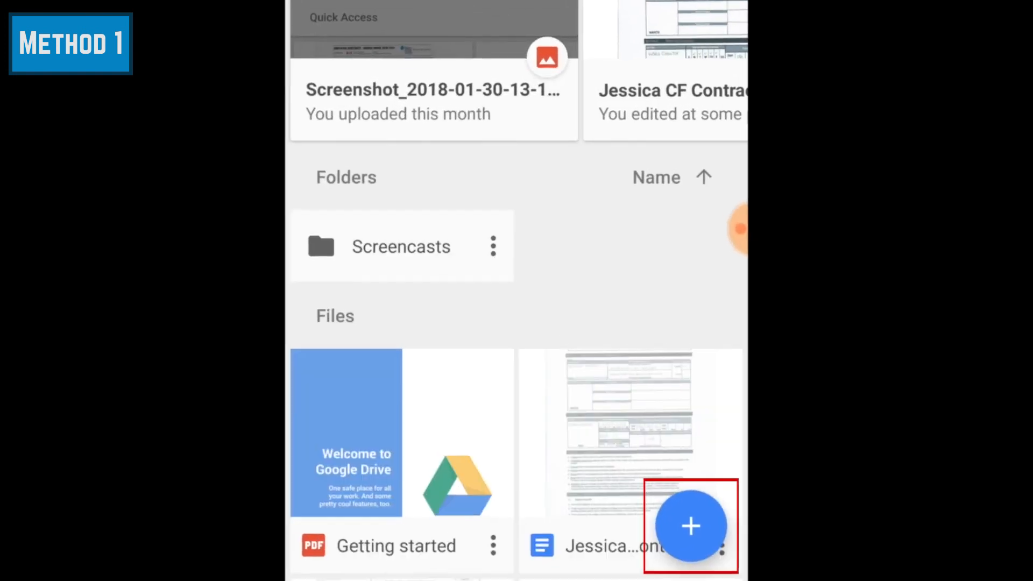
- Use the + button and choose Upload to add the phone's files to My Drive
scroll(down, 3)
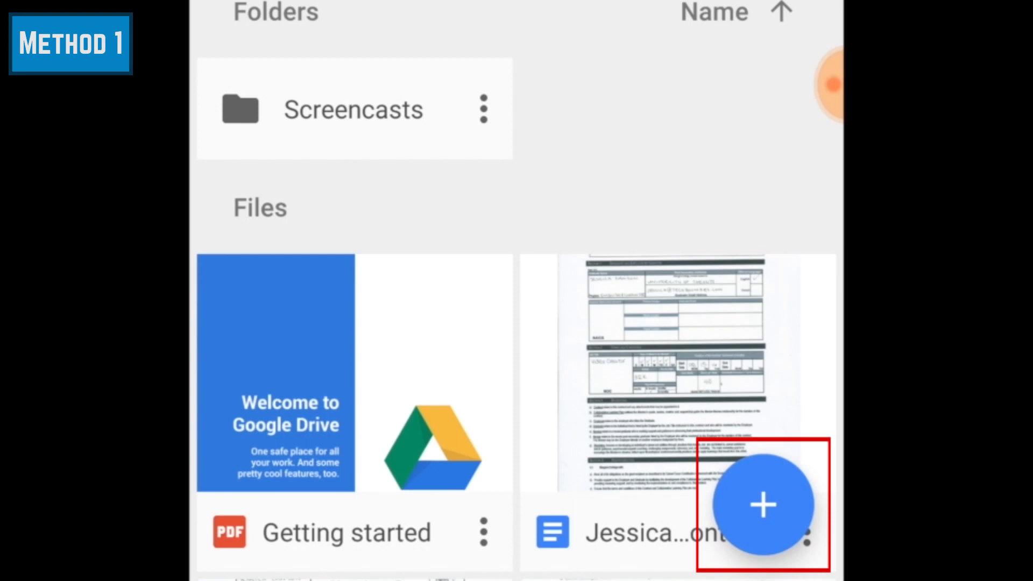
click(762, 506)
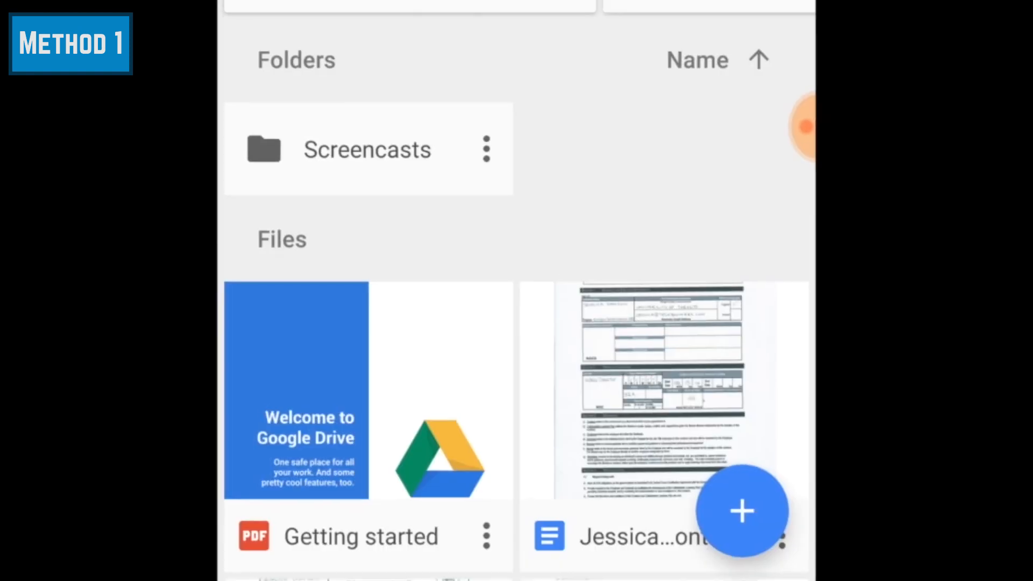
click(743, 510)
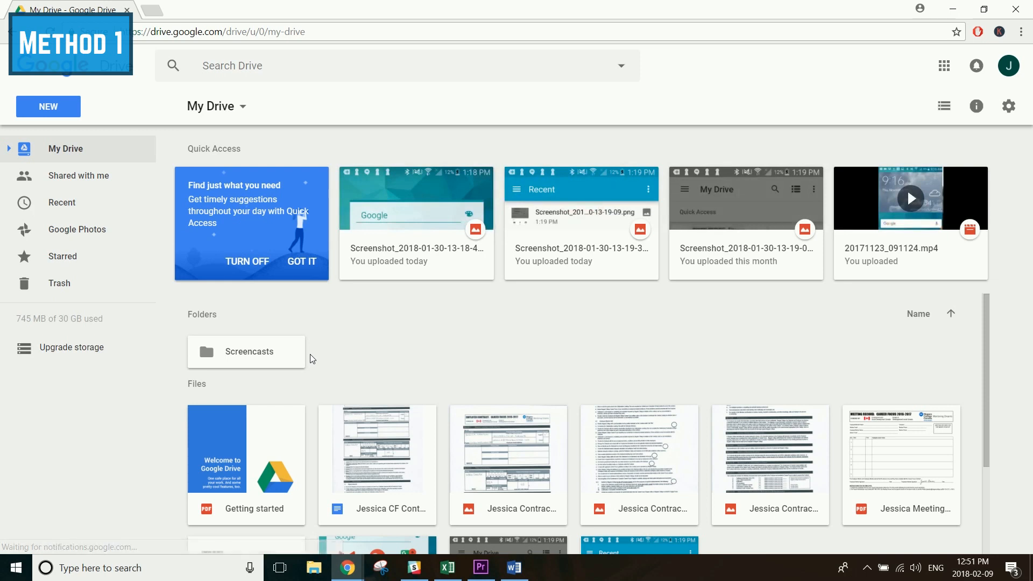
mouse_move(402, 207)
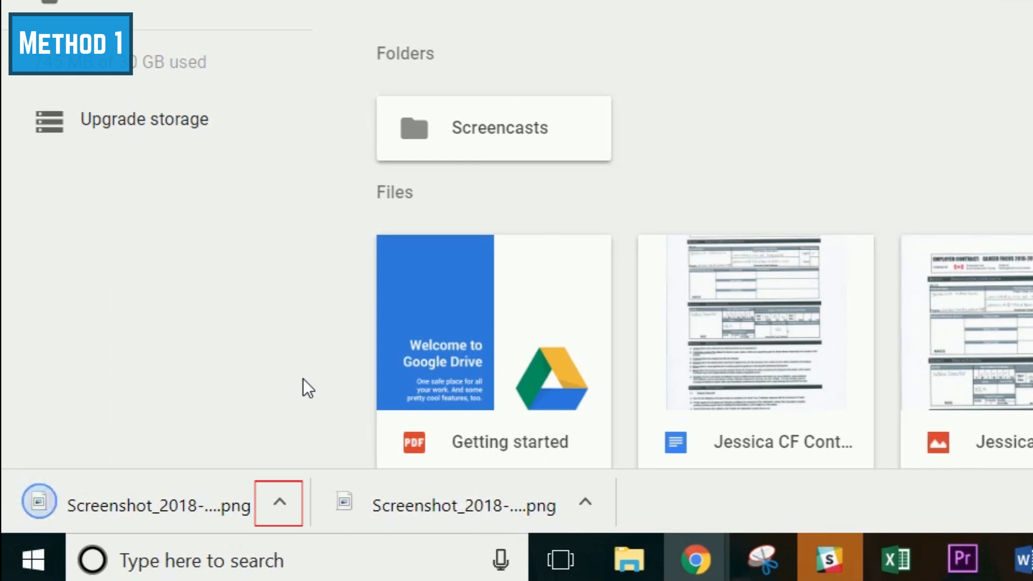
- Bring up the download-bar options for the first downloaded screenshot PNG
click(278, 503)
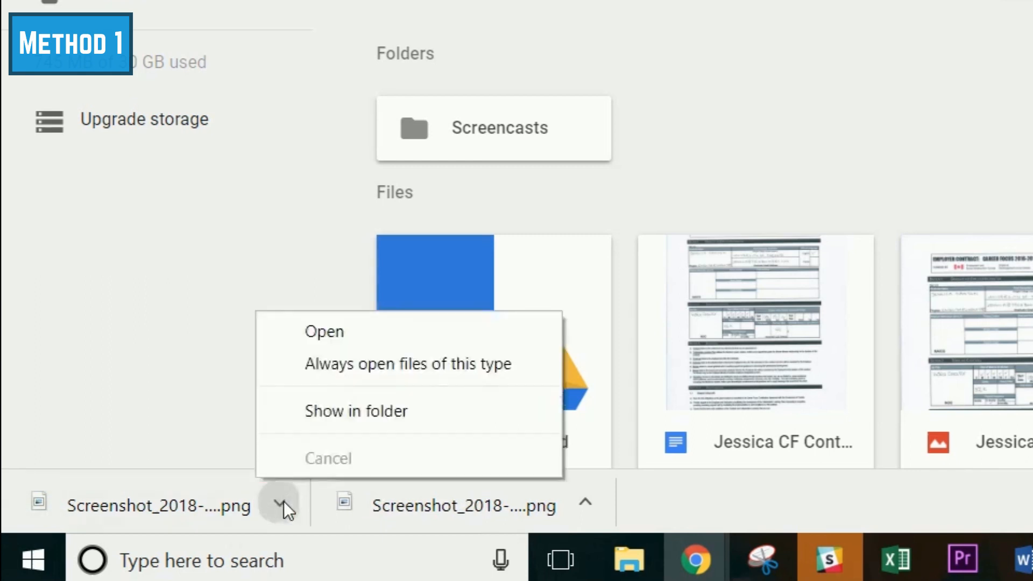
mouse_move(428, 410)
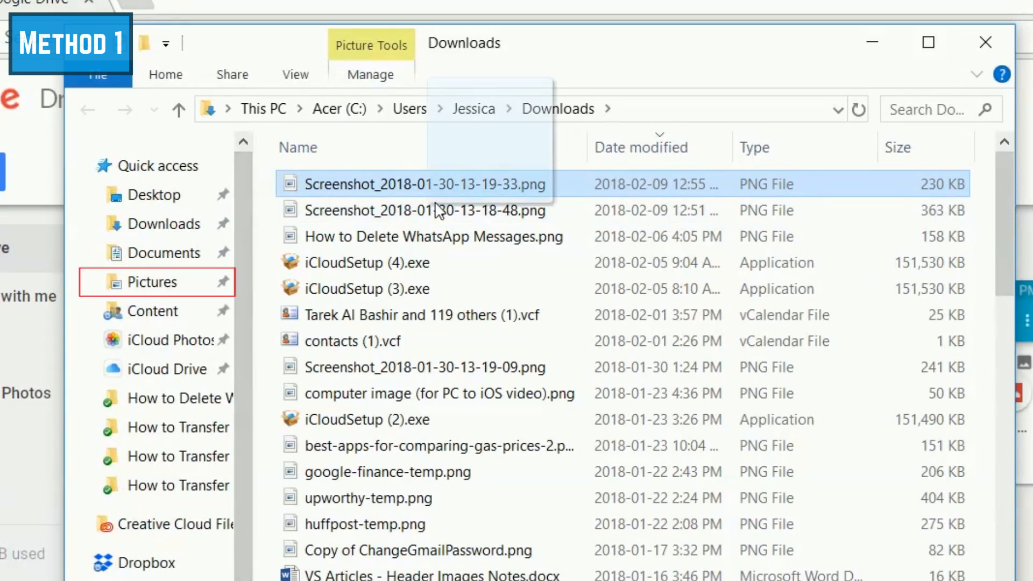
- Drag the Screenshot PNG files from Downloads onto Pictures in Quick access
drag(425, 184, 158, 282)
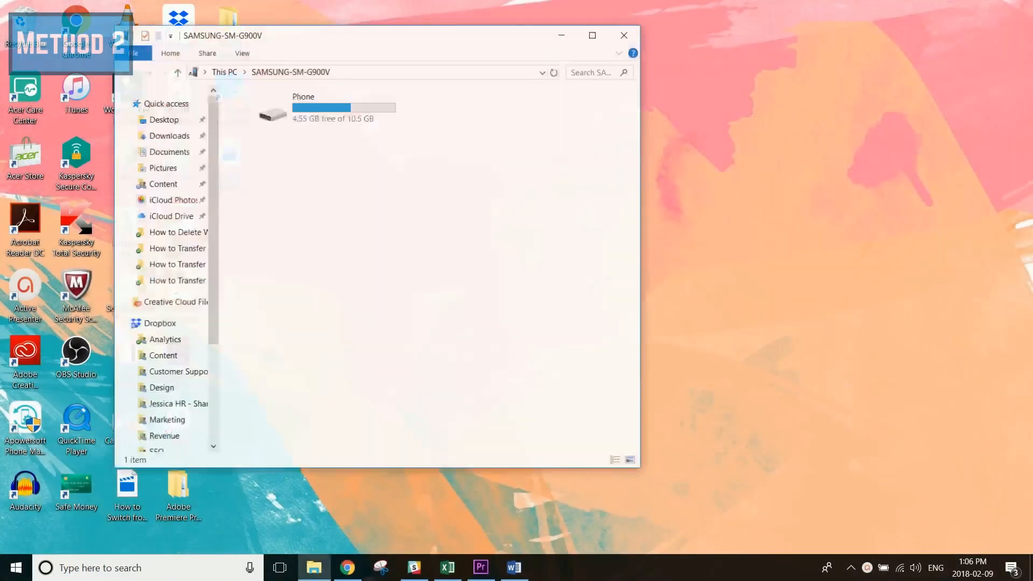
- Enter the SAMSUNG-SM-G900V Phone storage listing DCIM, Download, Music and Pictures
scroll(down, 3)
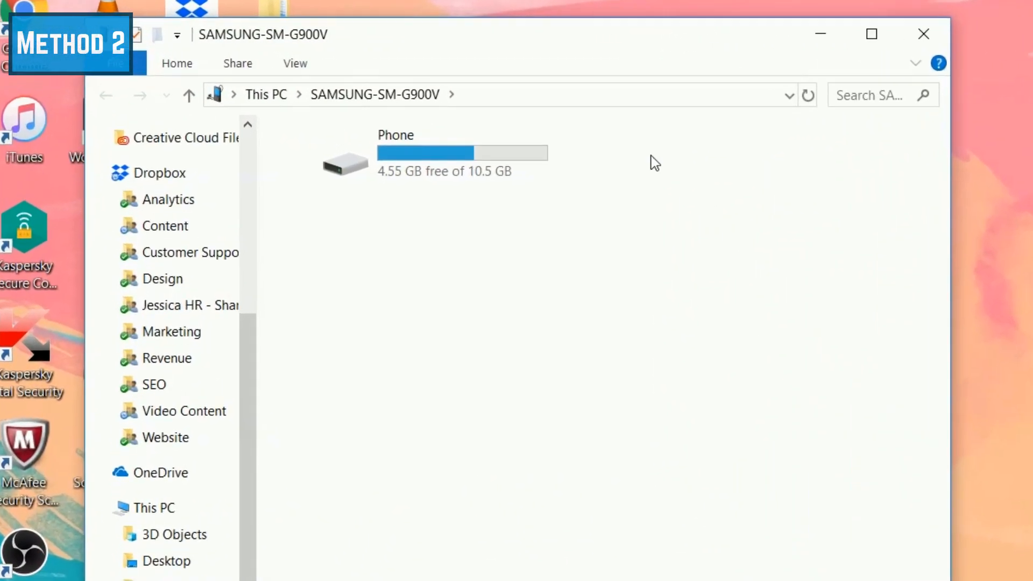
click(395, 159)
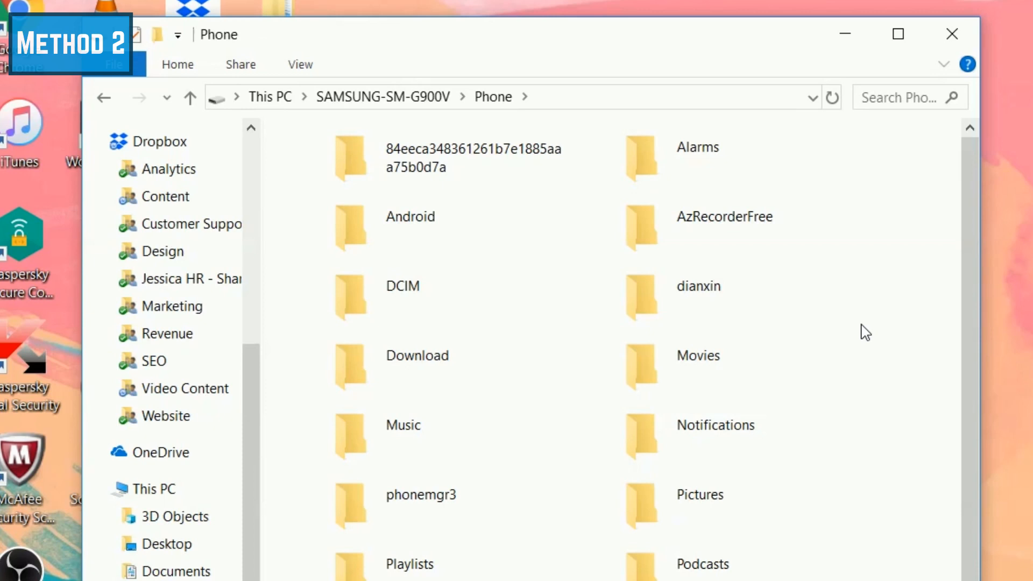
- Enter the phone's Pictures folder holding the screenshot PNGs to copy
click(700, 495)
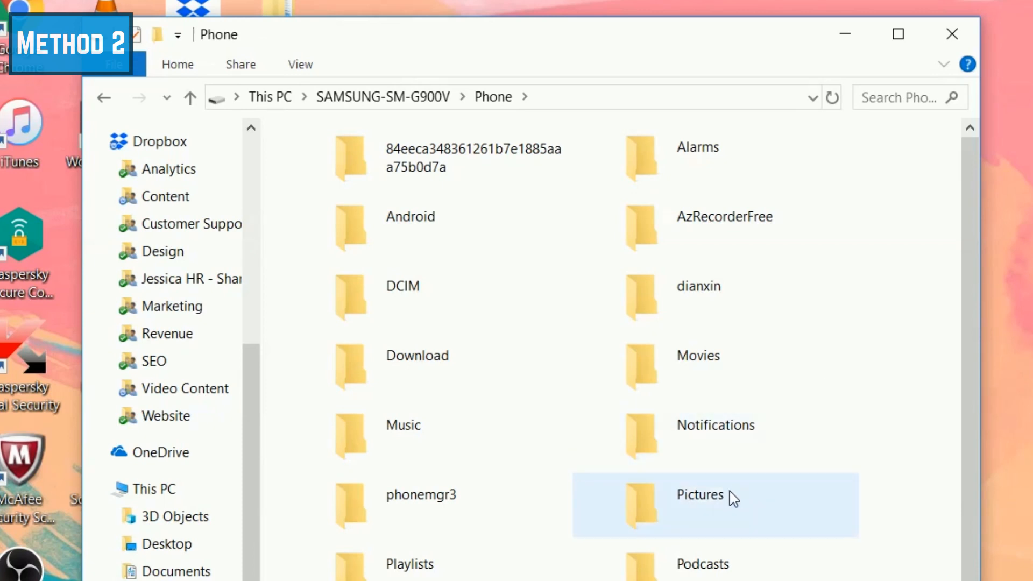
double_click(700, 495)
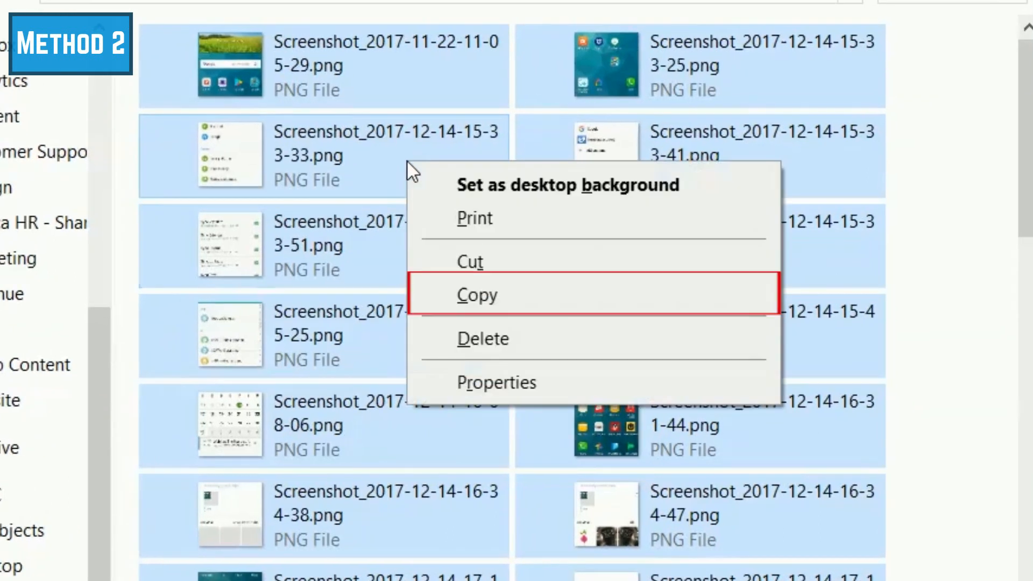
mouse_move(524, 313)
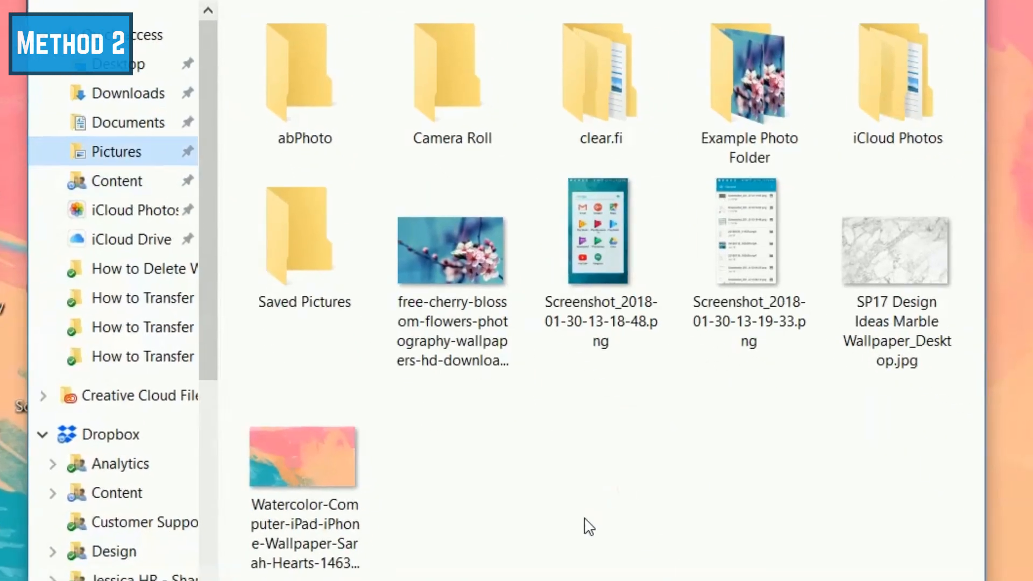
- Paste the copied phone screenshot PNGs into the PC's Pictures folder
right_click(586, 526)
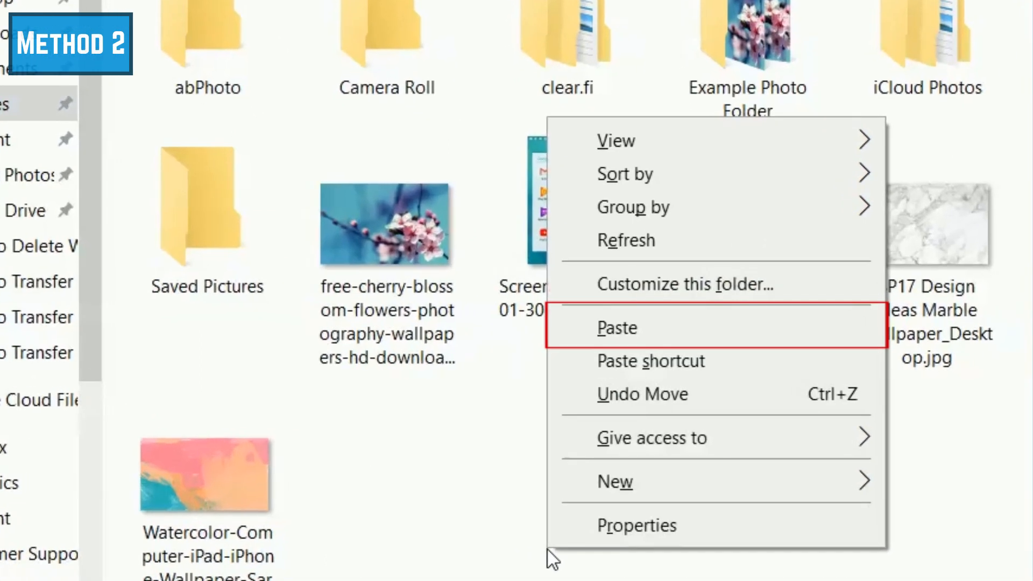
mouse_move(693, 329)
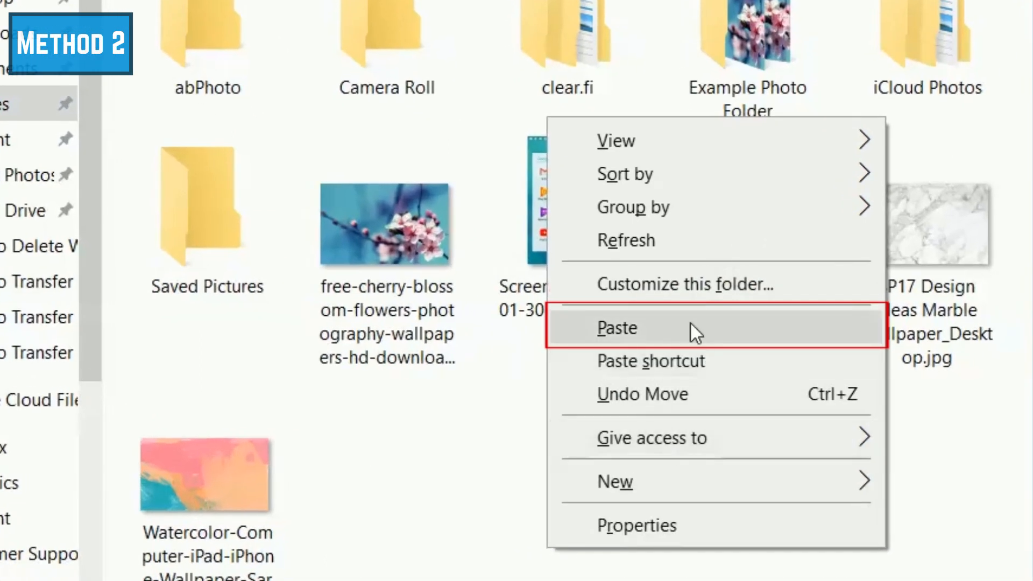
click(616, 328)
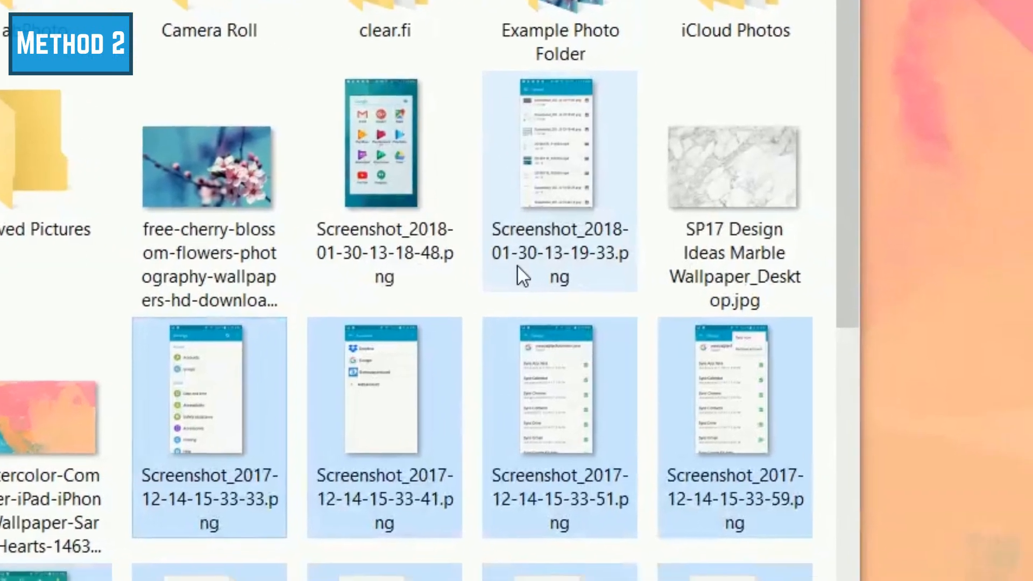